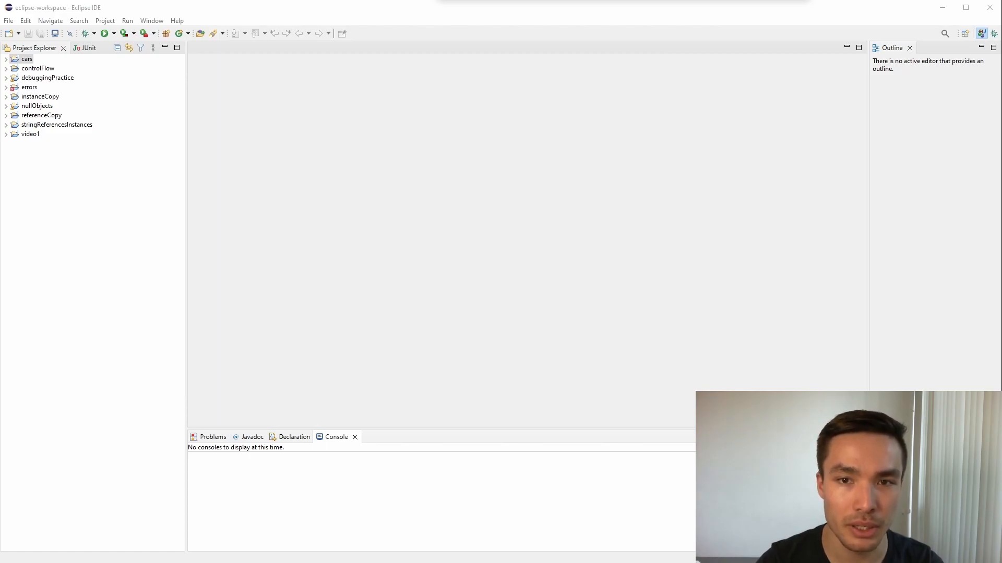
Create a new Java project named practice via File > New > Java Project.
{"action": "left_click", "coordinate": [42, 114]}
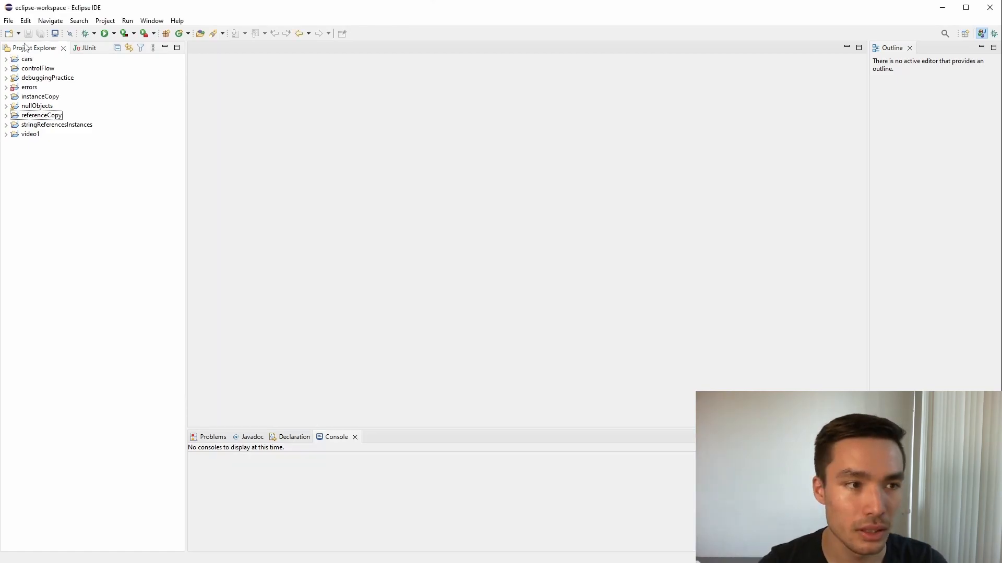
{"action": "left_click", "coordinate": [8, 21]}
{"action": "type", "text": "practice"}
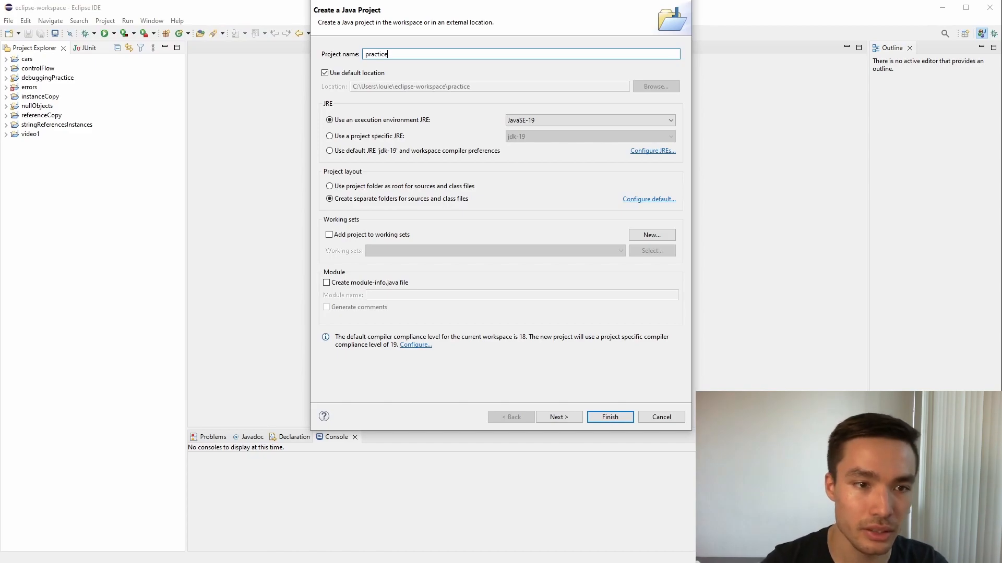
{"action": "left_click", "coordinate": [608, 416]}
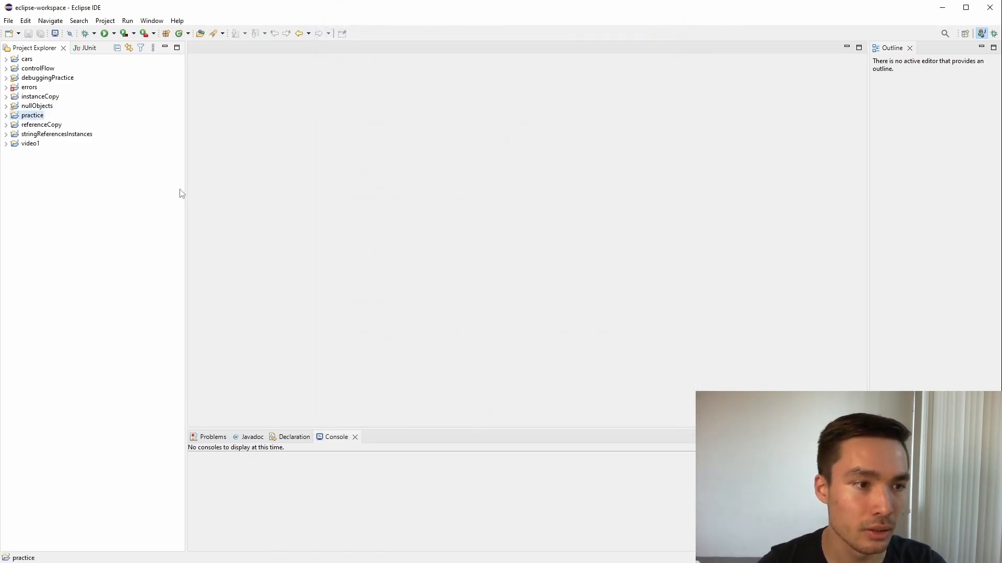
Add a Main class with a generated public static void main stub to the practice project.
{"action": "right_click", "coordinate": [33, 115]}
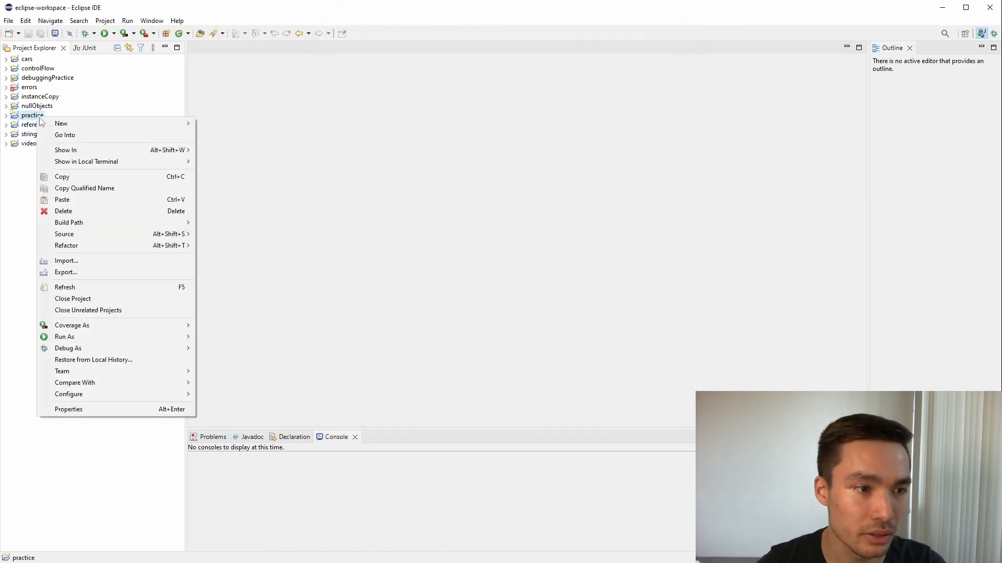
{"action": "mouse_move", "coordinate": [60, 123]}
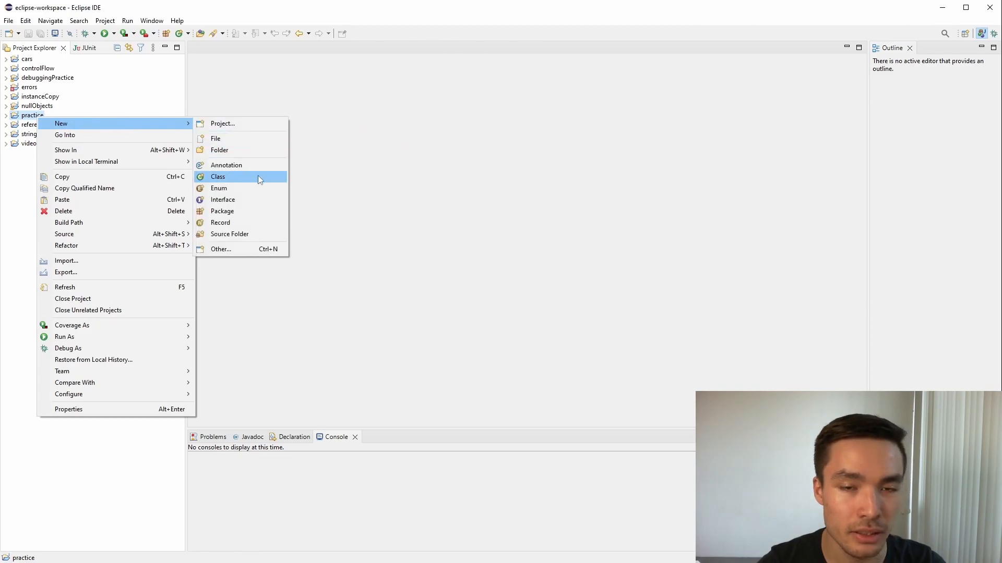
{"action": "left_click", "coordinate": [218, 177]}
{"action": "type", "text": "Main"}
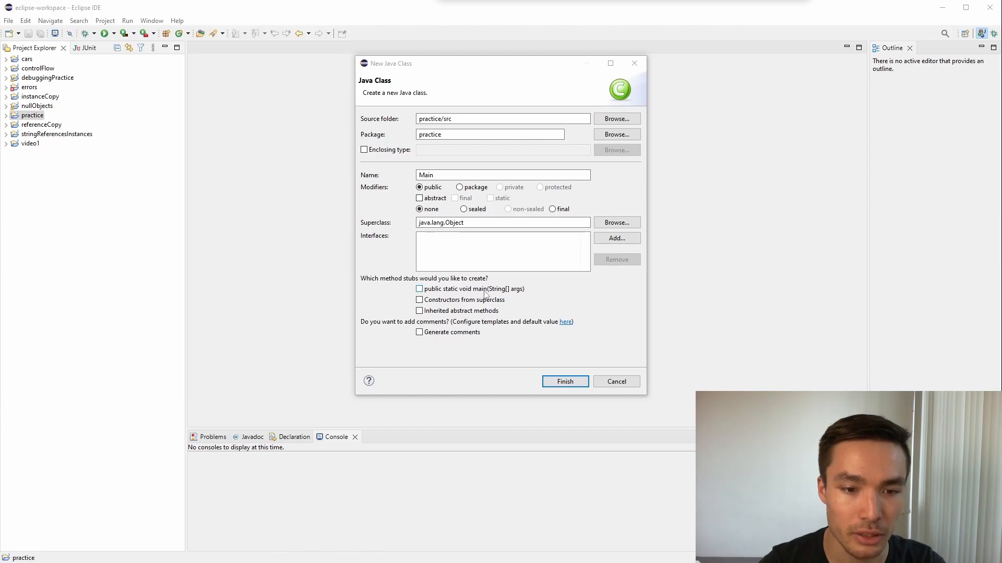
{"action": "left_click", "coordinate": [565, 382]}
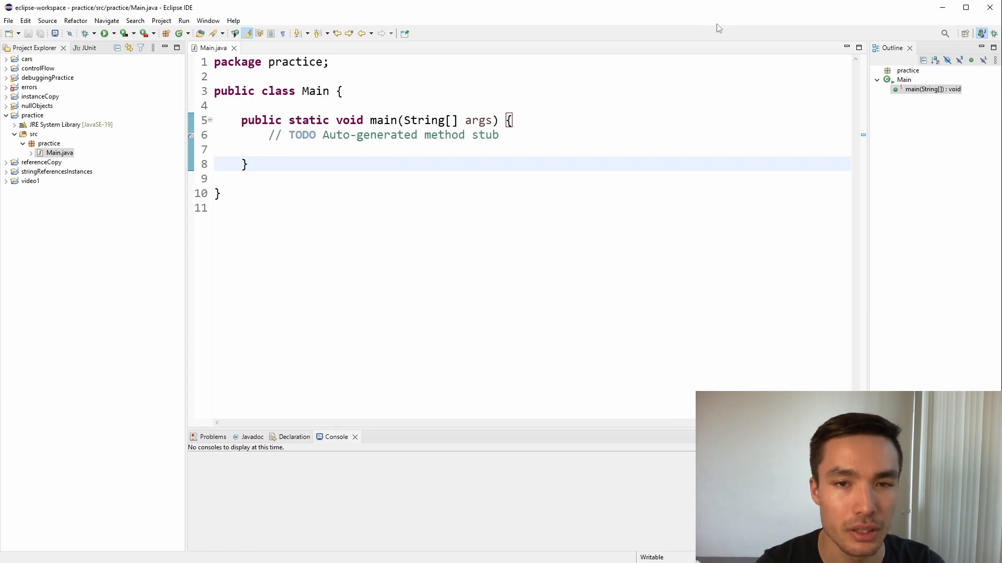
Write the method header public static int sumOdd(int[] arr) { below main.
{"action": "left_click", "coordinate": [248, 164]}
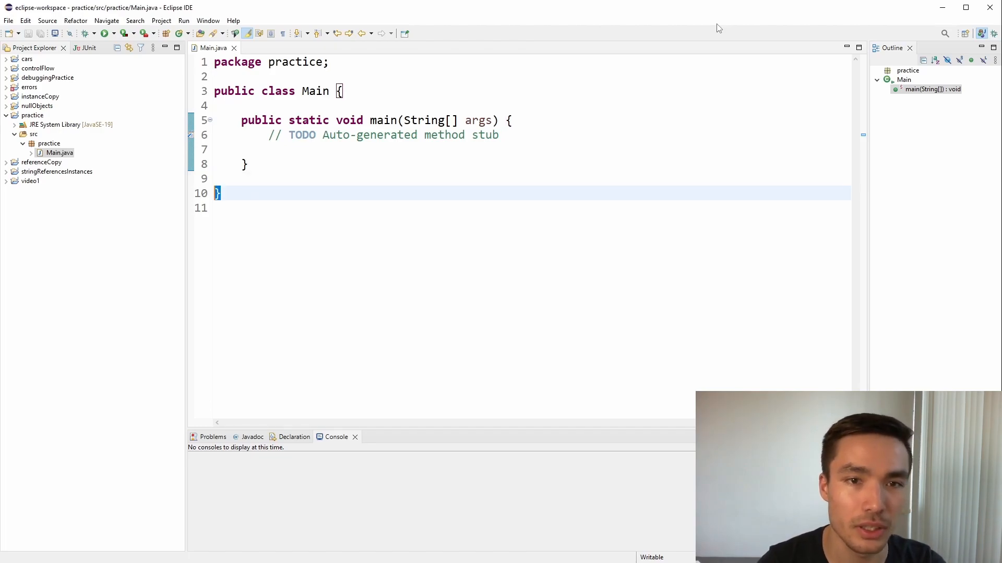
{"action": "key", "text": "enter"}
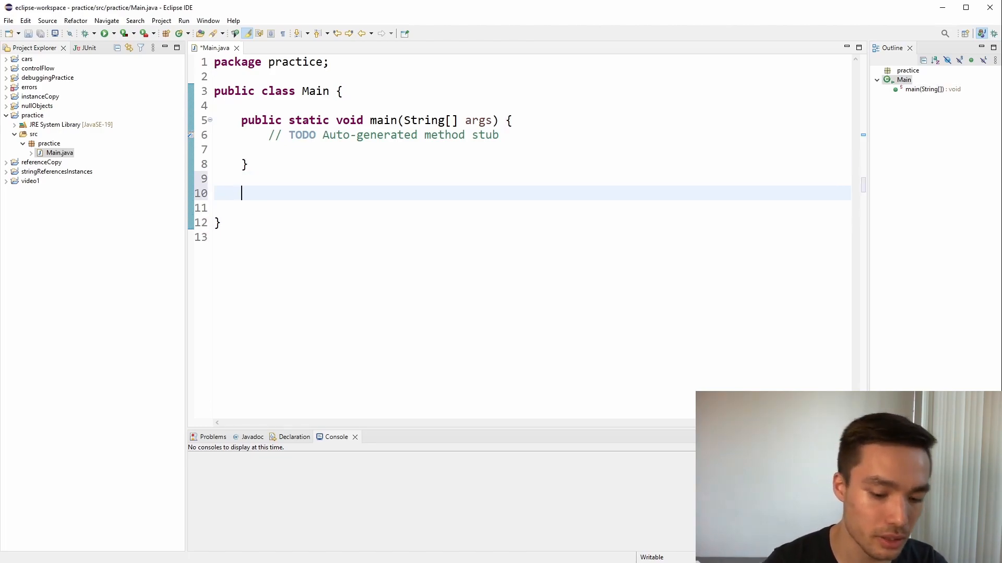
{"action": "type", "text": "public"}
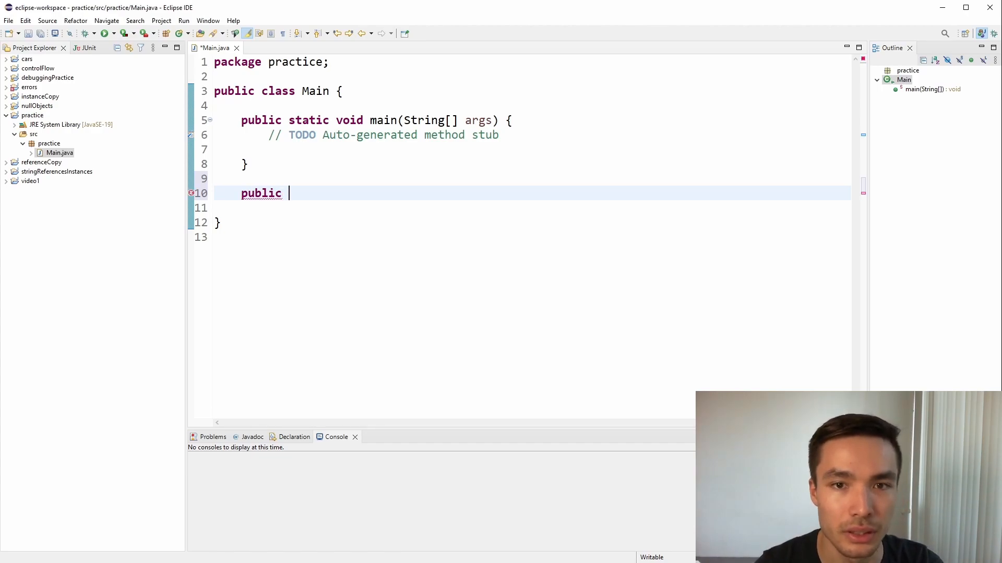
{"action": "type", "text": "stati"}
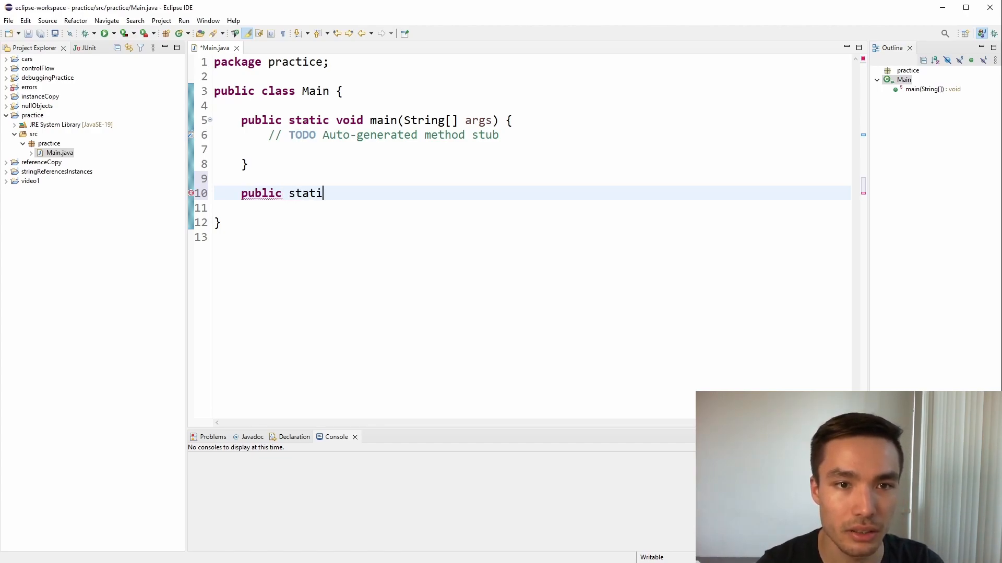
{"action": "type", "text": "c"}
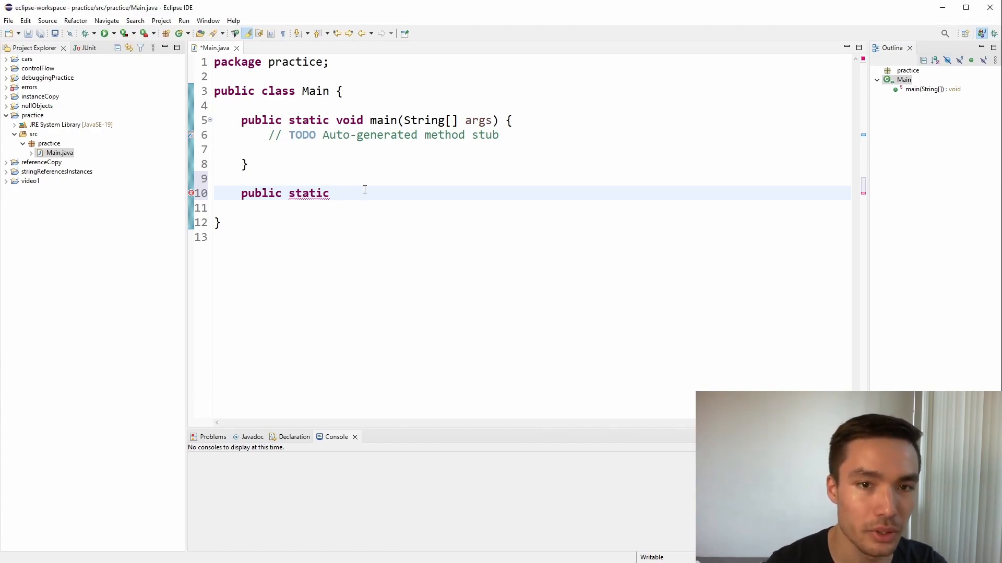
{"action": "type", "text": "int"}
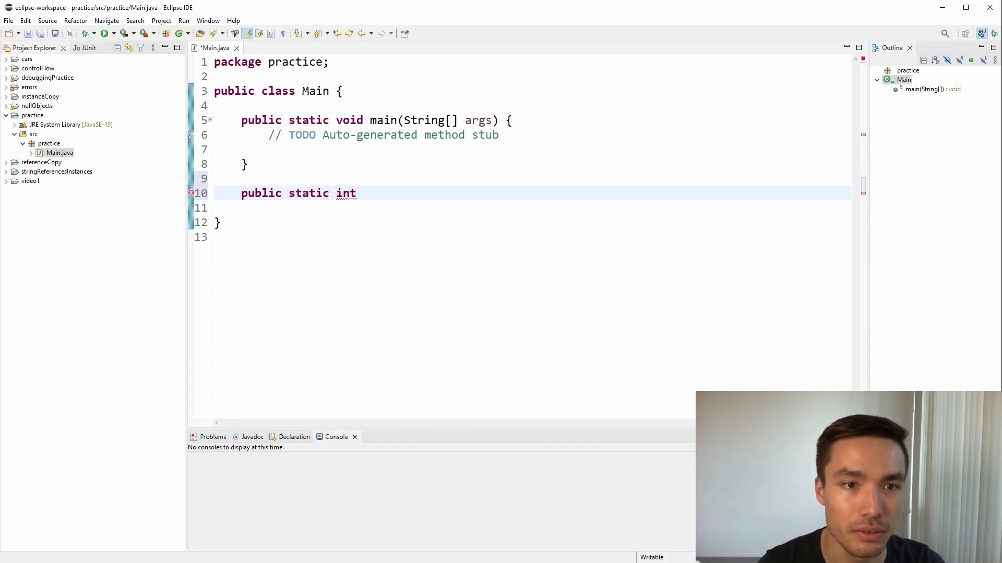
{"action": "type", "text": "sumOdd"}
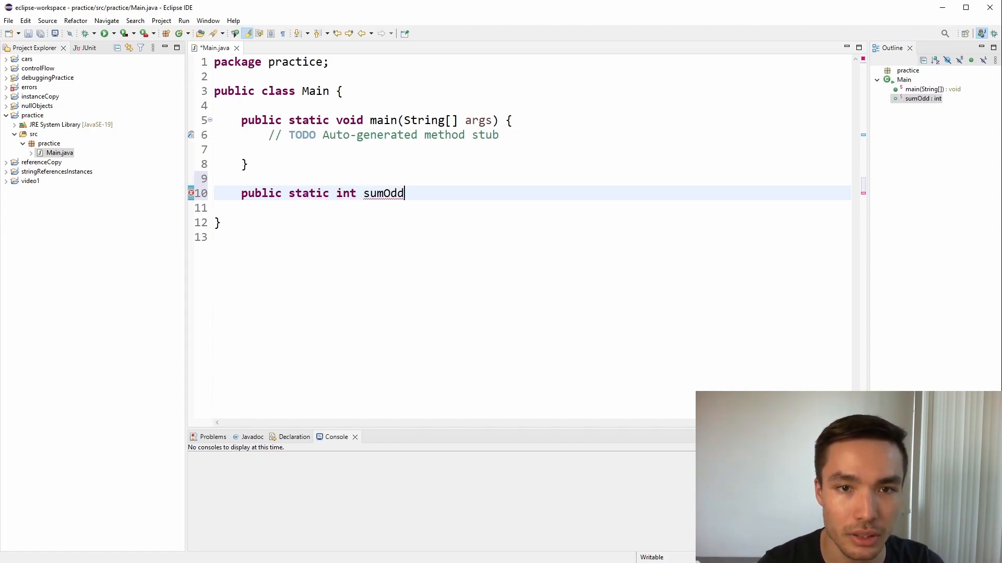
{"action": "type", "text": "()"}
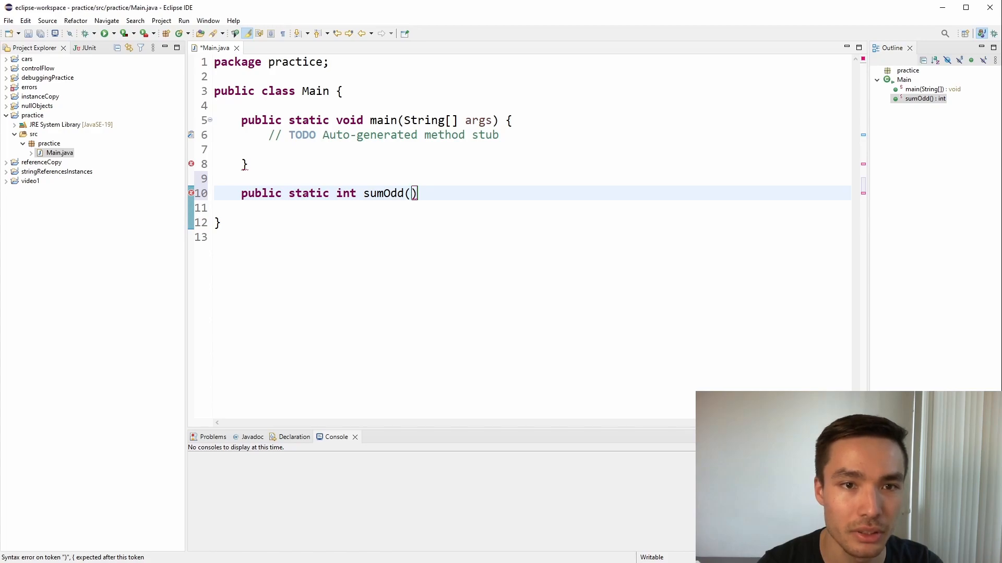
{"action": "type", "text": "int["}
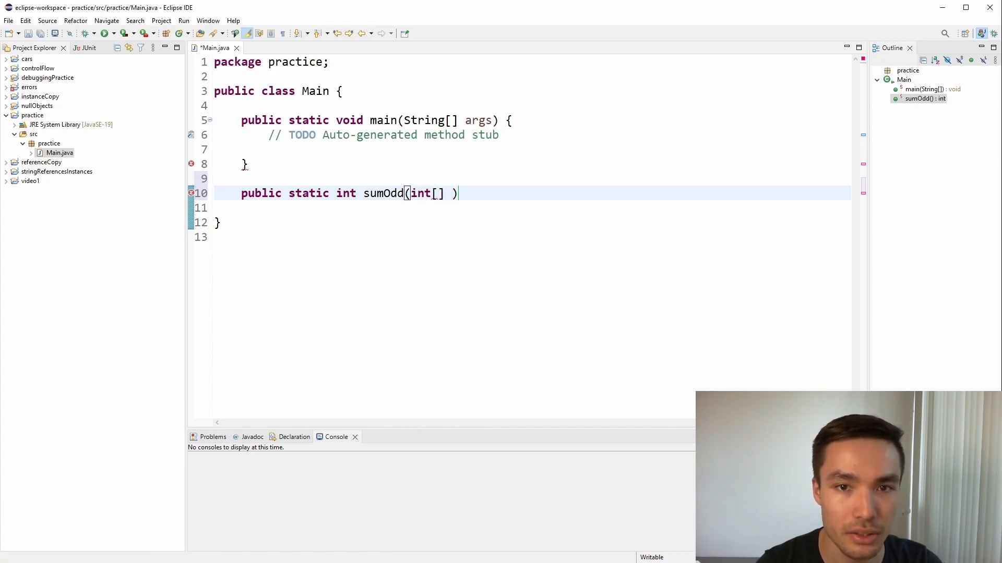
{"action": "type", "text": "arr) {"}
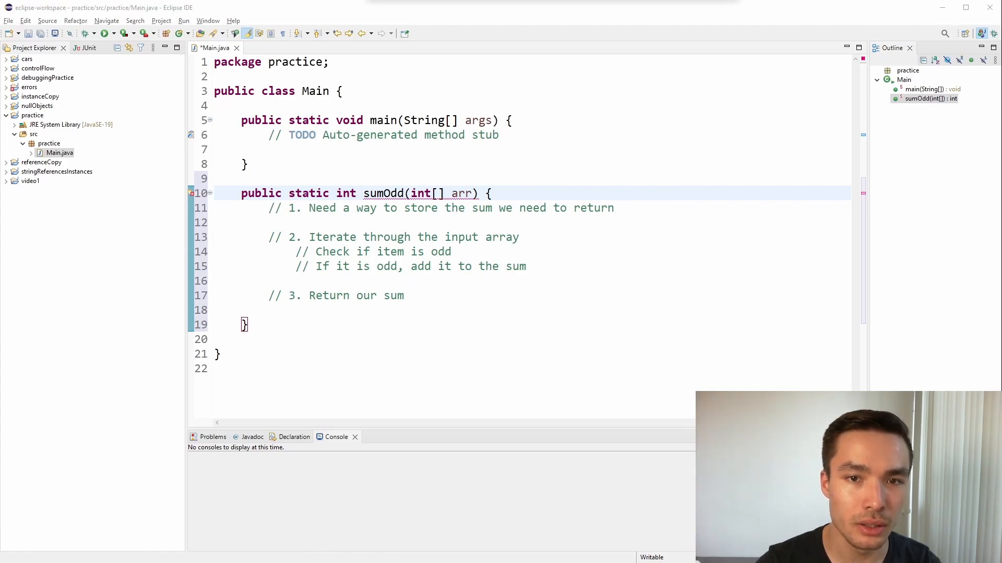
Start a new line beneath the first step comment inside sumOdd for the first statement.
{"action": "left_click", "coordinate": [613, 207]}
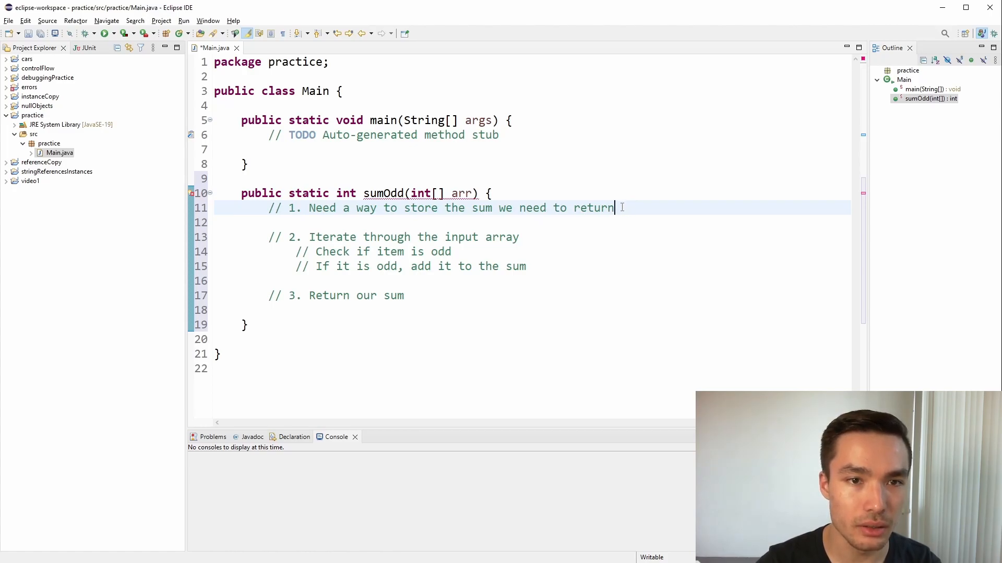
{"action": "left_click", "coordinate": [520, 237]}
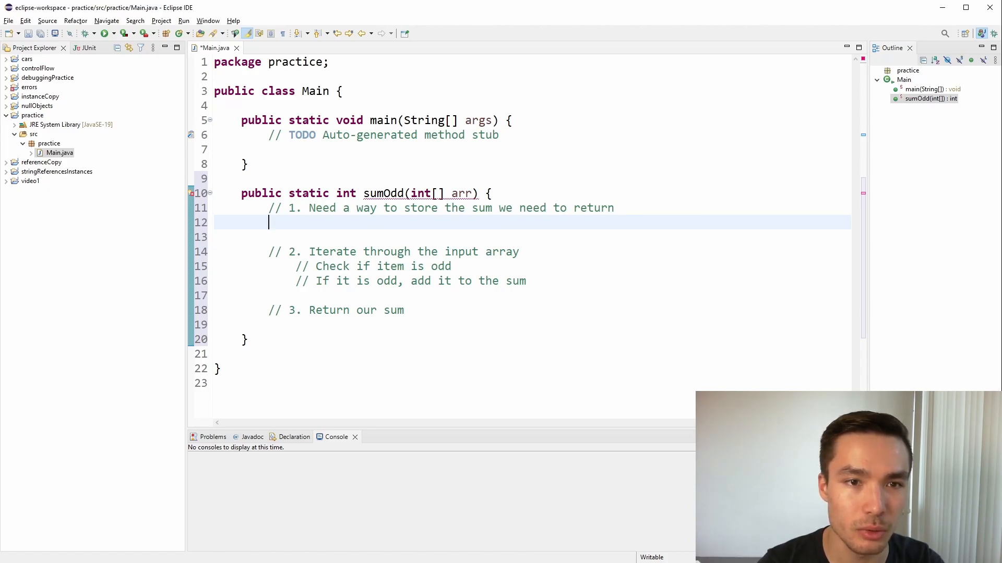
Declare the accumulator int sum = 0; at the top of sumOdd.
{"action": "type", "text": "i"}
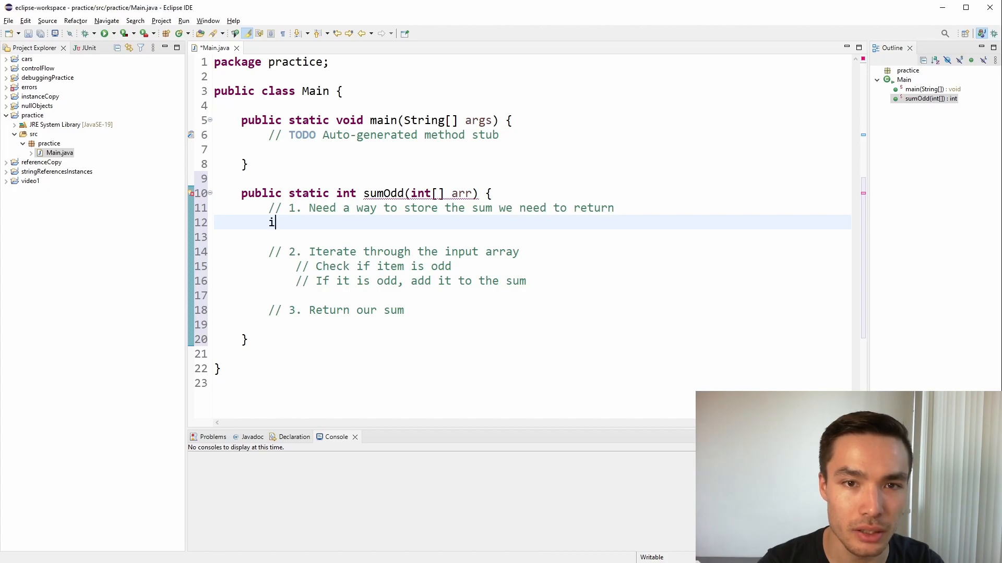
{"action": "type", "text": "nt sum ="}
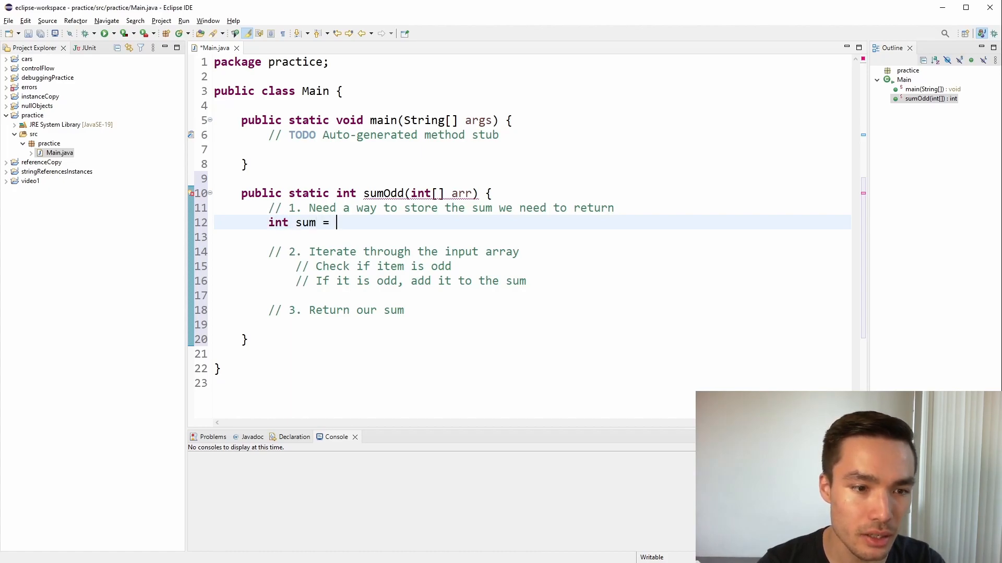
{"action": "type", "text": "0;"}
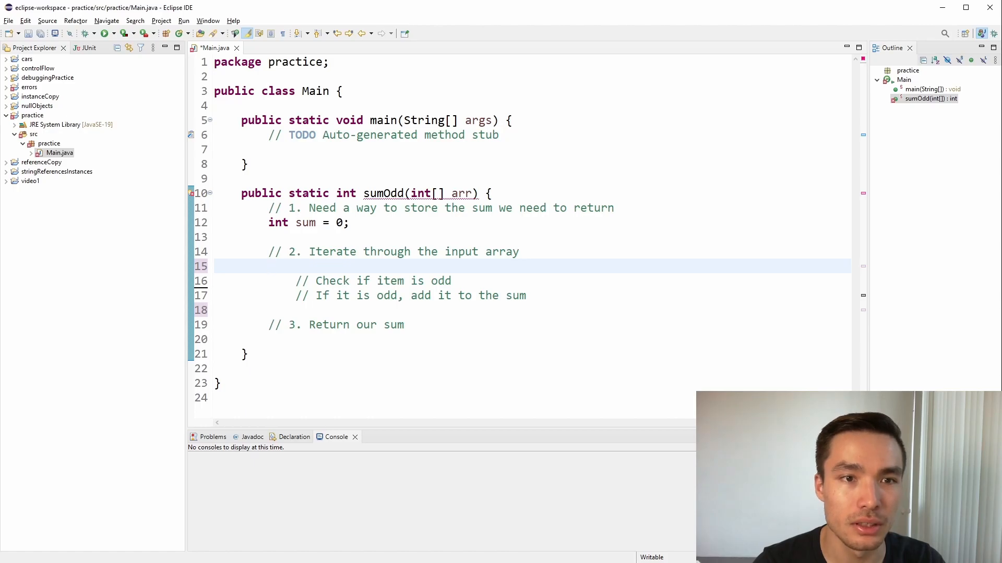
Write the loop header for (int i = 0; i < arr.length; i++) over arr.
{"action": "type", "text": "for"}
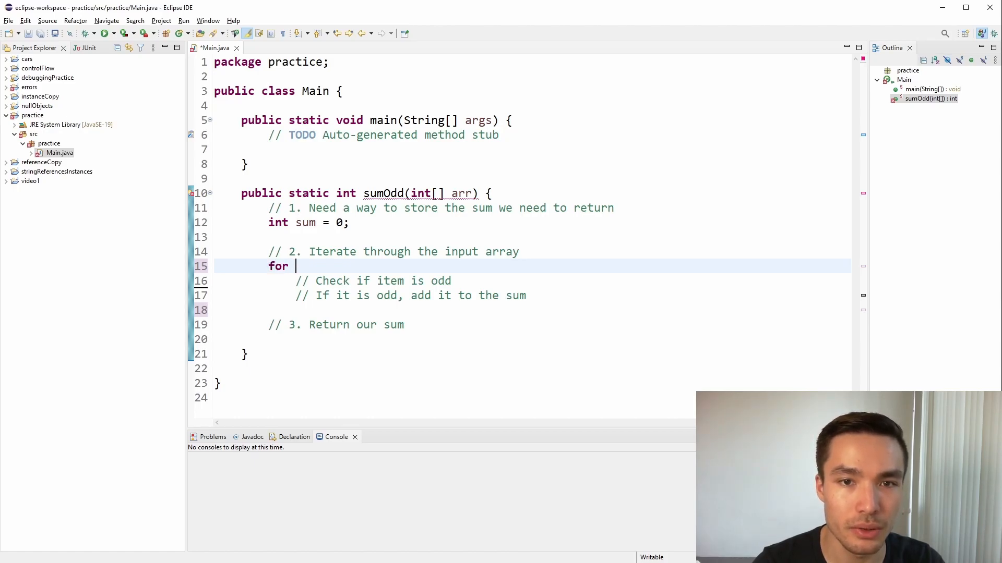
{"action": "type", "text": "()"}
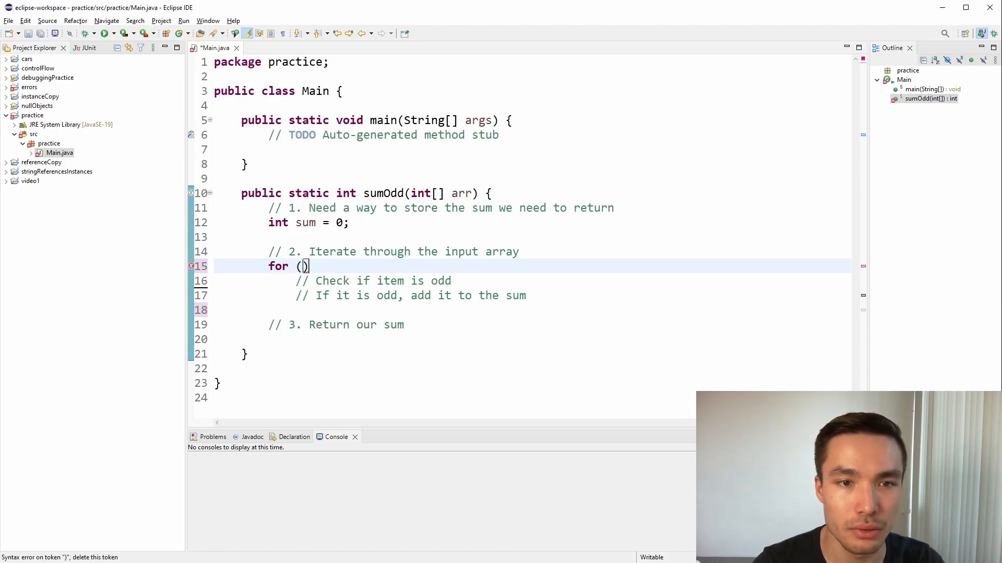
{"action": "type", "text": "int i ="}
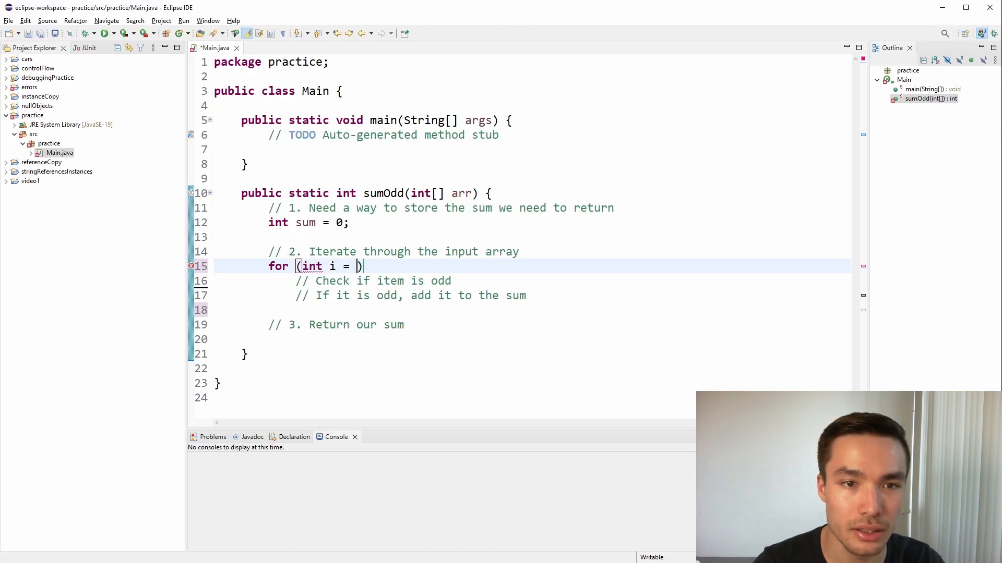
{"action": "type", "text": "0)"}
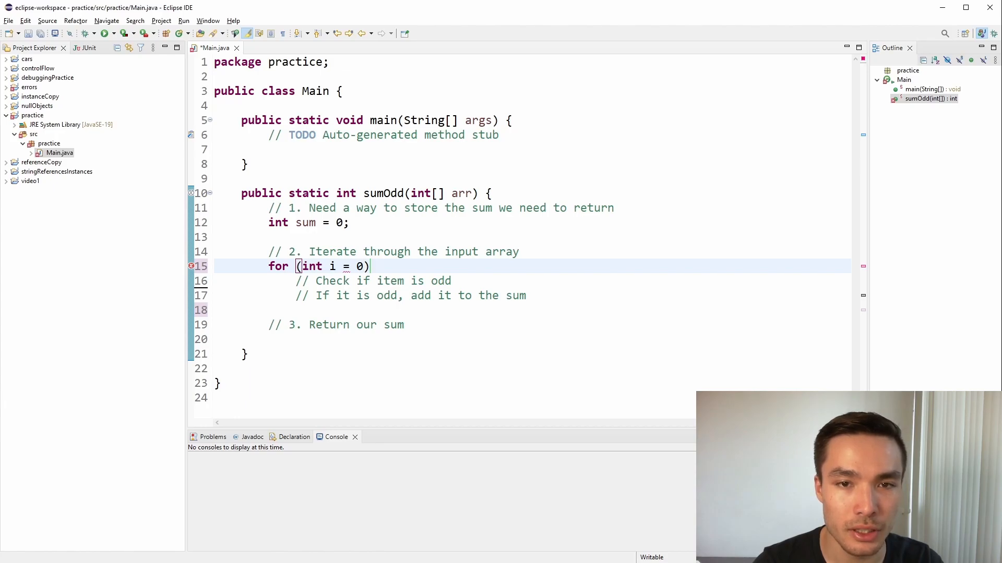
{"action": "type", "text": "; i <"}
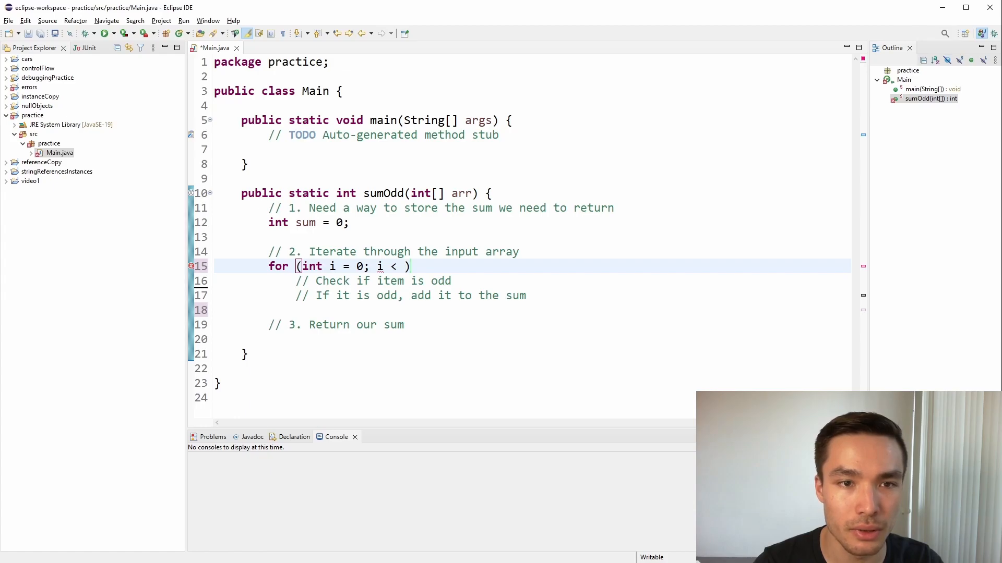
{"action": "type", "text": "arr."}
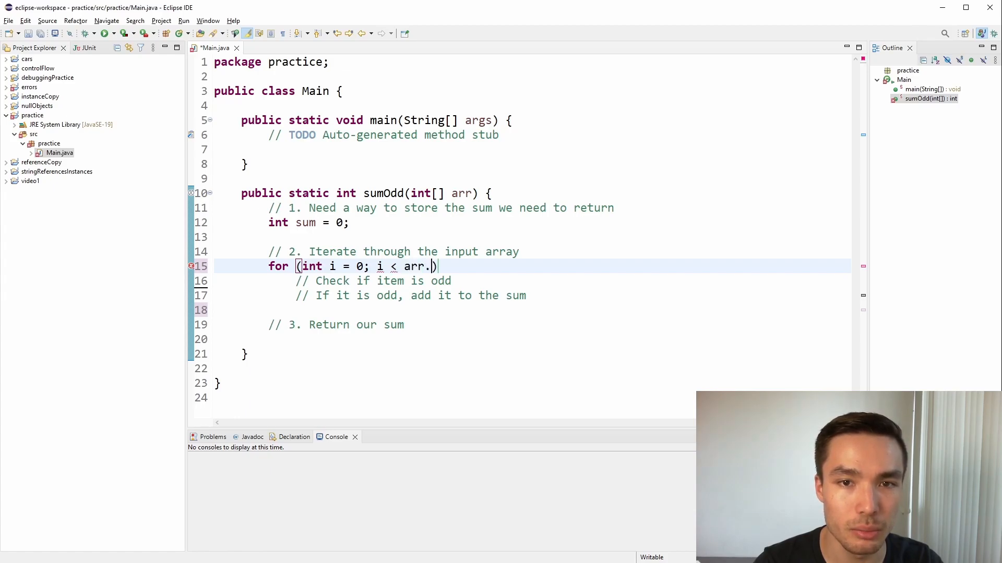
{"action": "type", "text": "length)"}
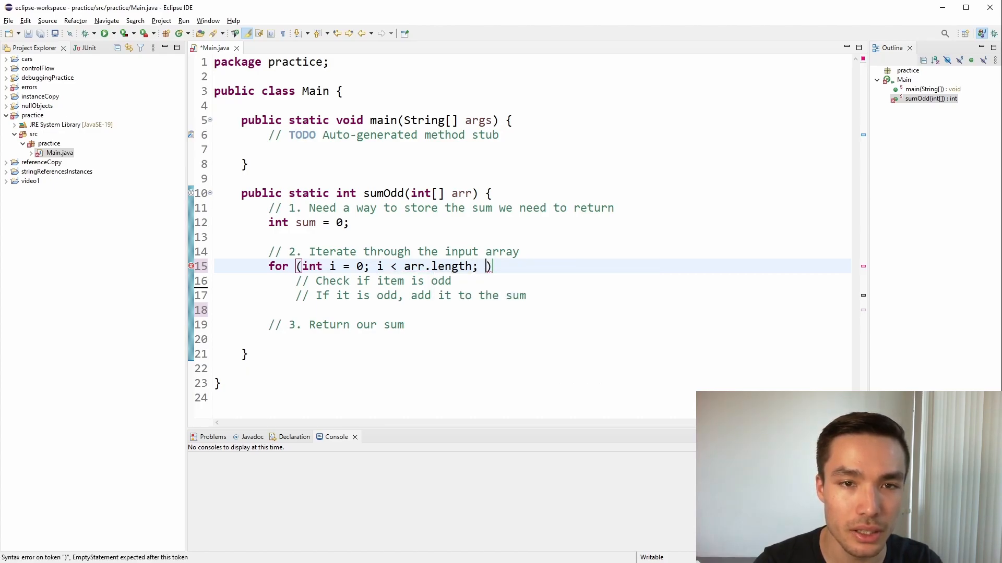
{"action": "type", "text": "i++"}
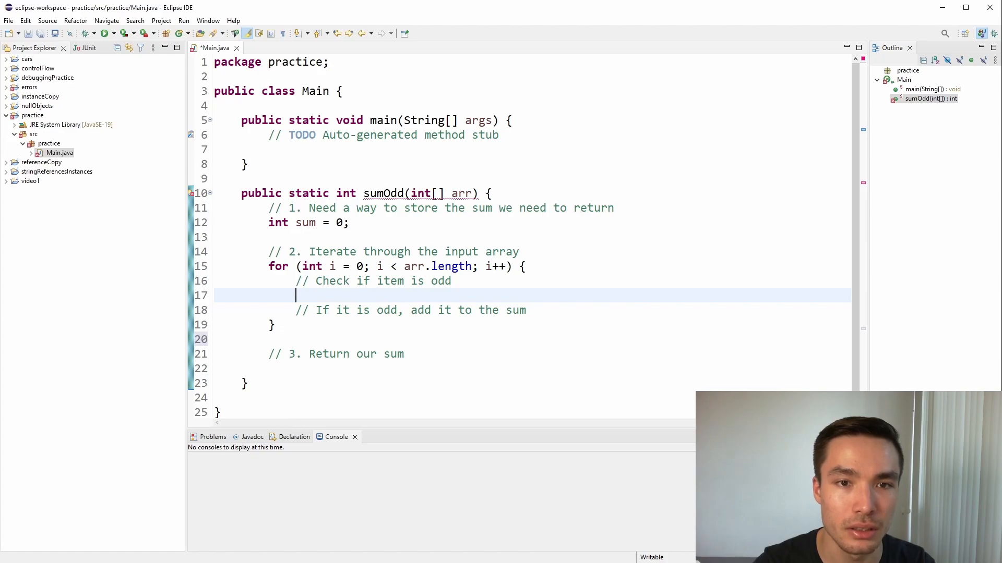
Add the odd check if (arr[i] % 2 != 0) { inside the loop and move into its body.
{"action": "type", "text": "if"}
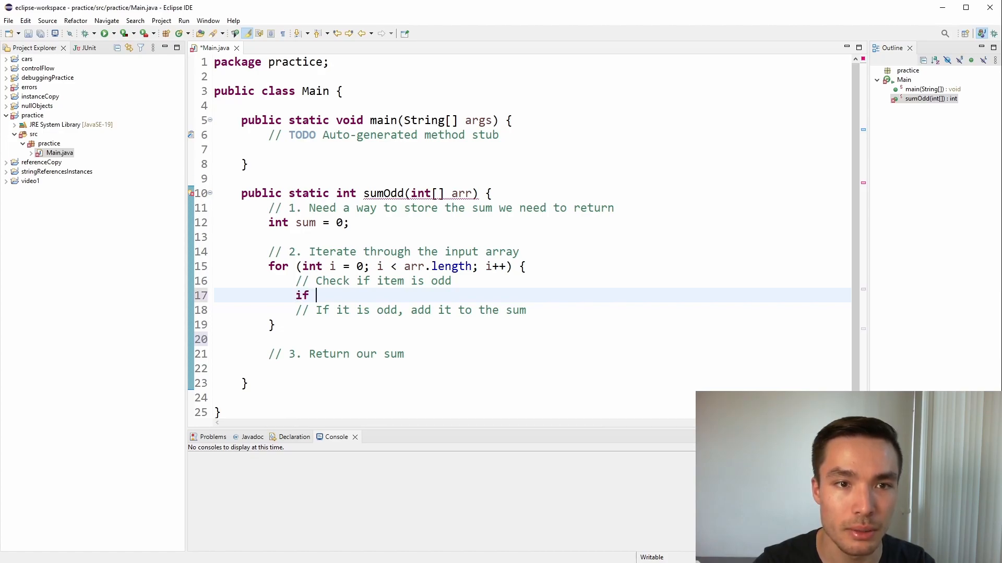
{"action": "type", "text": "() {"}
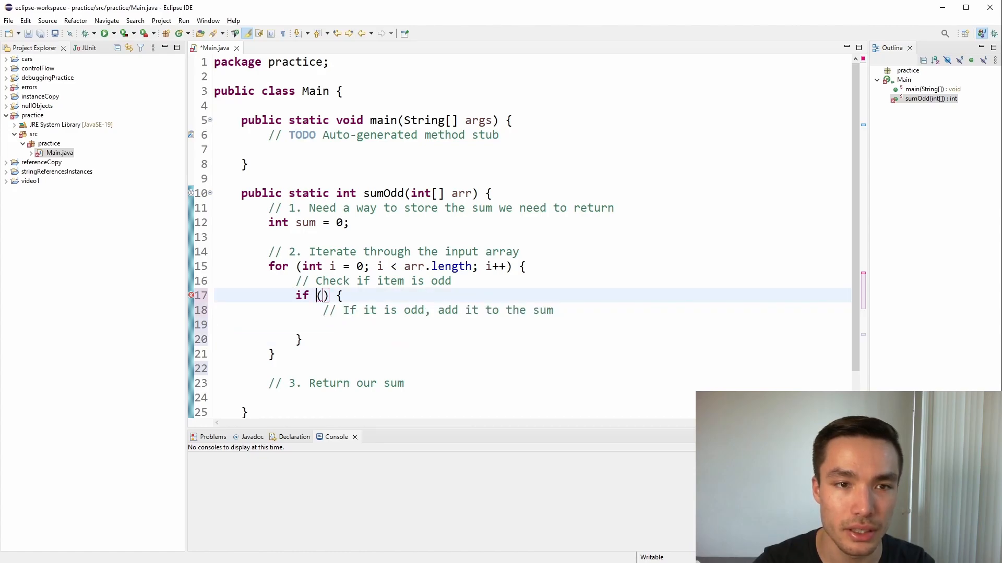
{"action": "type", "text": "arr[i]"}
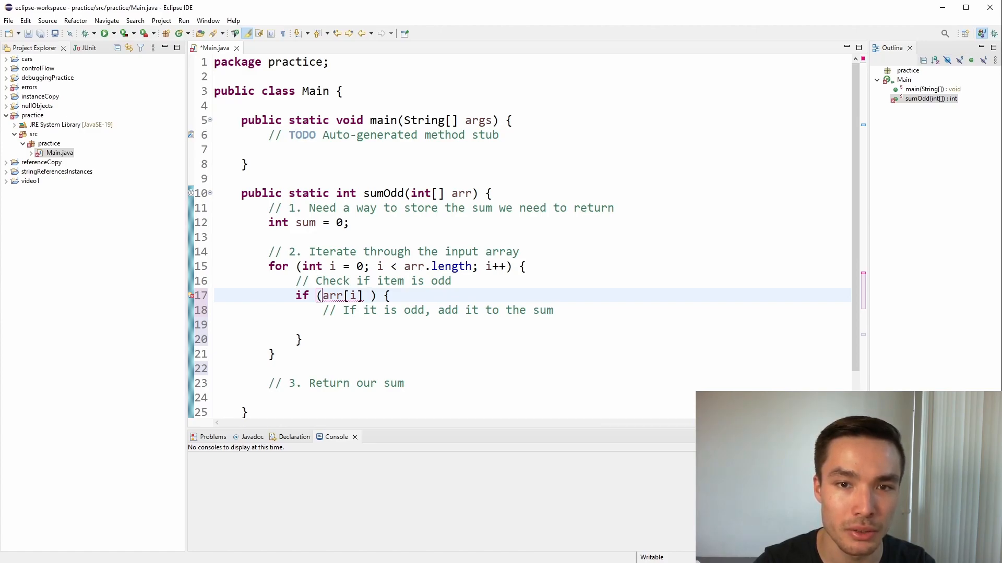
{"action": "type", "text": "% 2"}
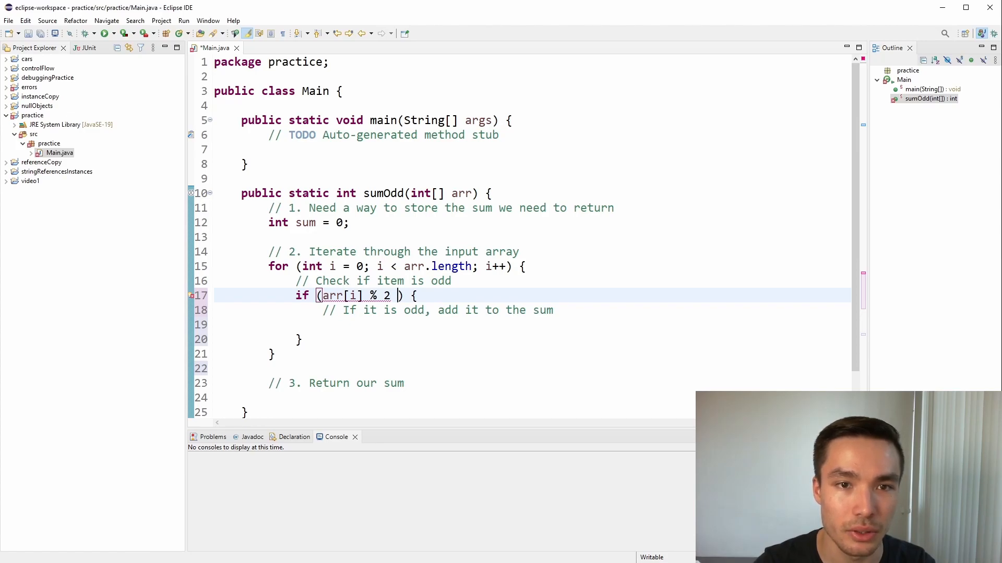
{"action": "type", "text": "!"}
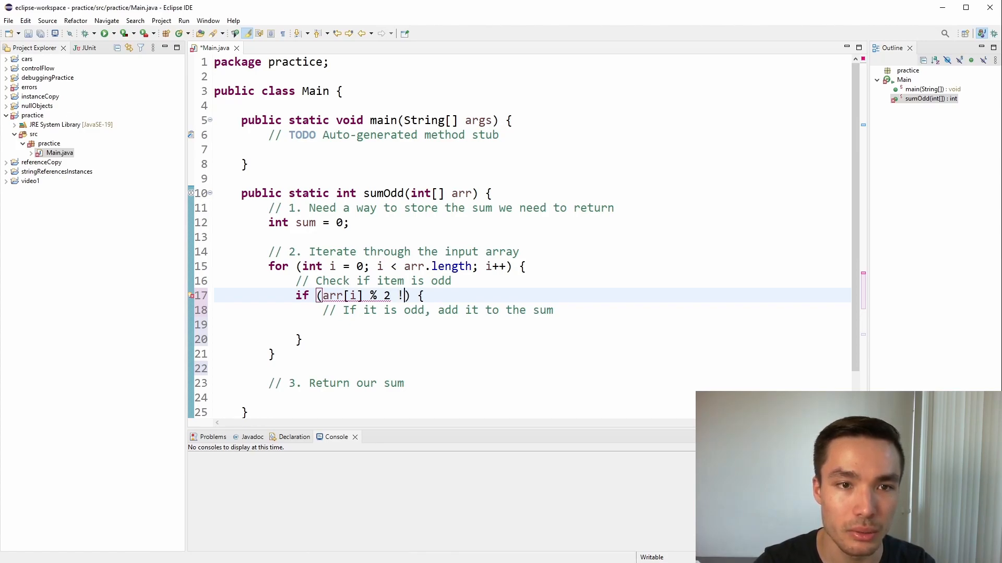
{"action": "type", "text": "= 0"}
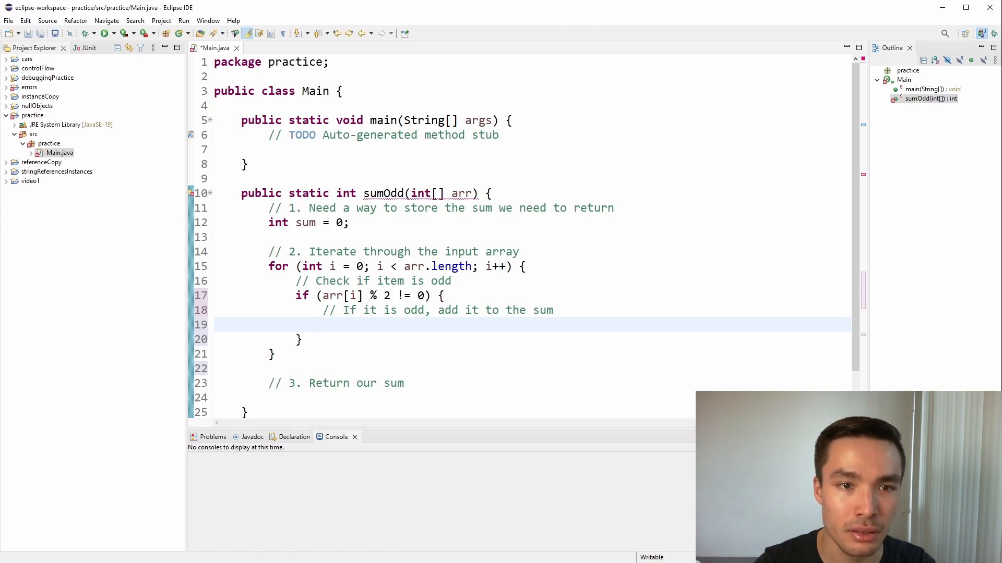
{"action": "left_click", "coordinate": [322, 325]}
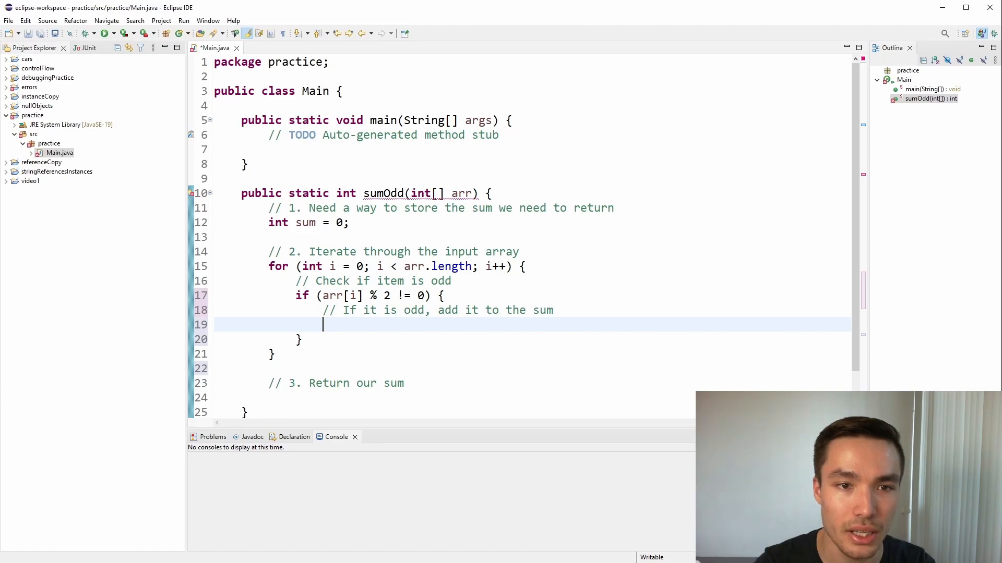
Accumulate odd items with sum += arr[i]; and end sumOdd with return sum;.
{"action": "type", "text": "sum"}
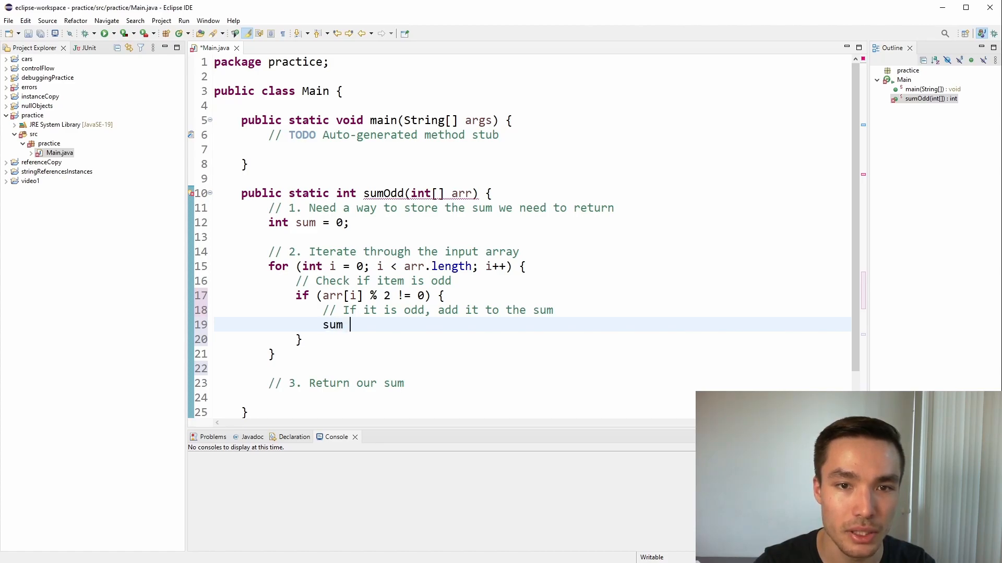
{"action": "type", "text": "+= arr[i];"}
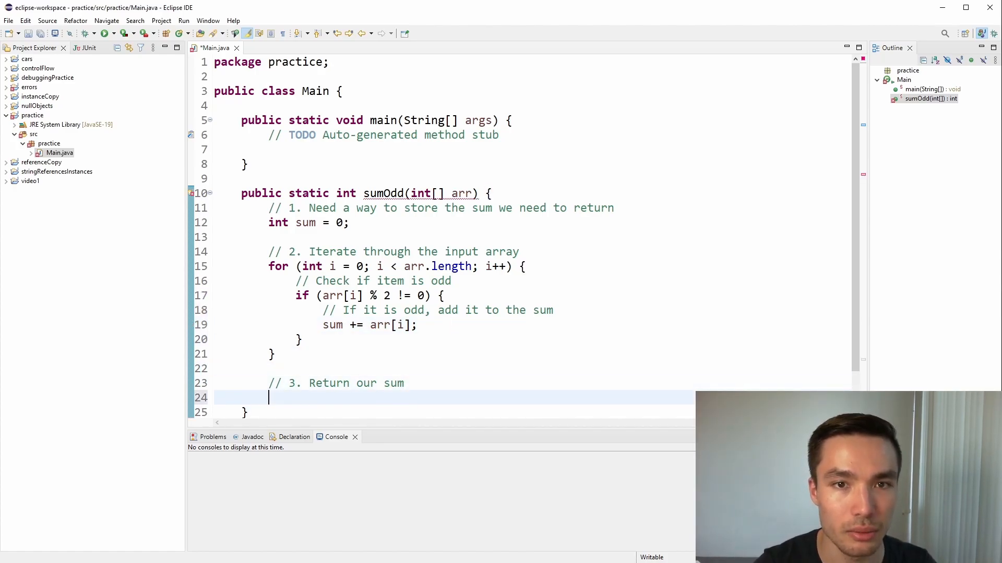
{"action": "type", "text": "return sum"}
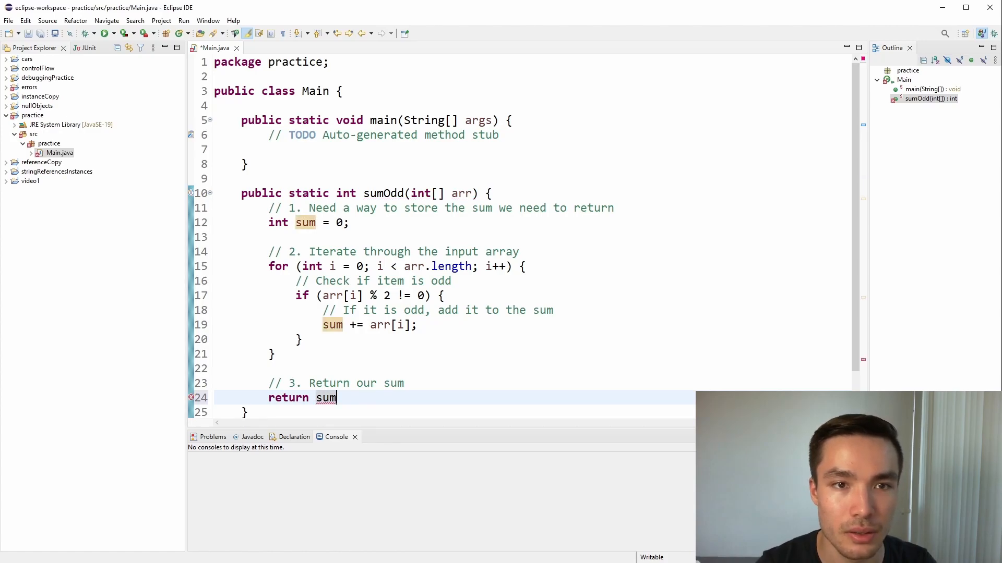
{"action": "type", "text": ";"}
{"action": "type", "text": "// 3. Print the value of the variable to console"}
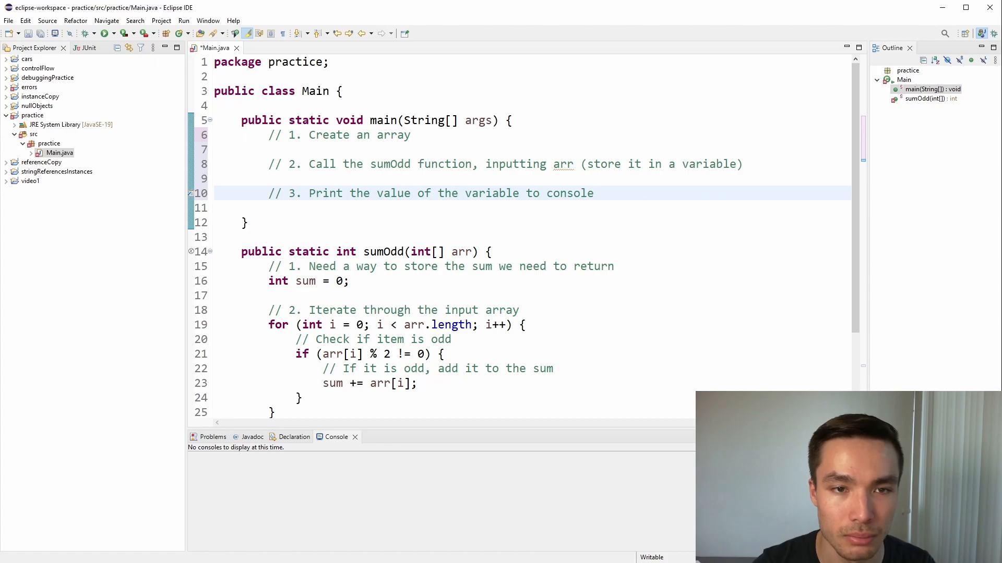
Declare int[] data = {1, 7, 2, 9, 3, 8}; in main.
{"action": "type", "text": "i"}
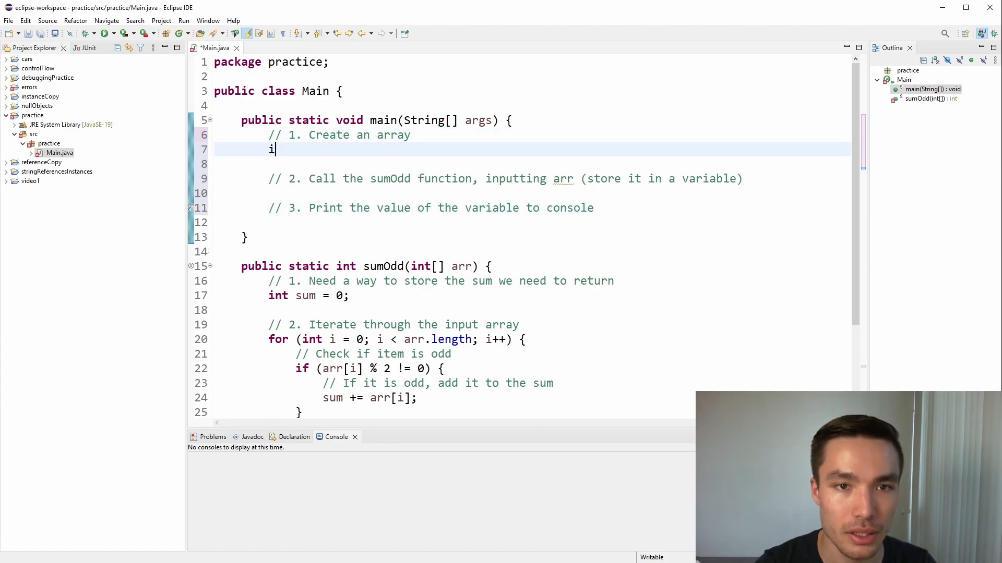
{"action": "type", "text": "nt[] data ="}
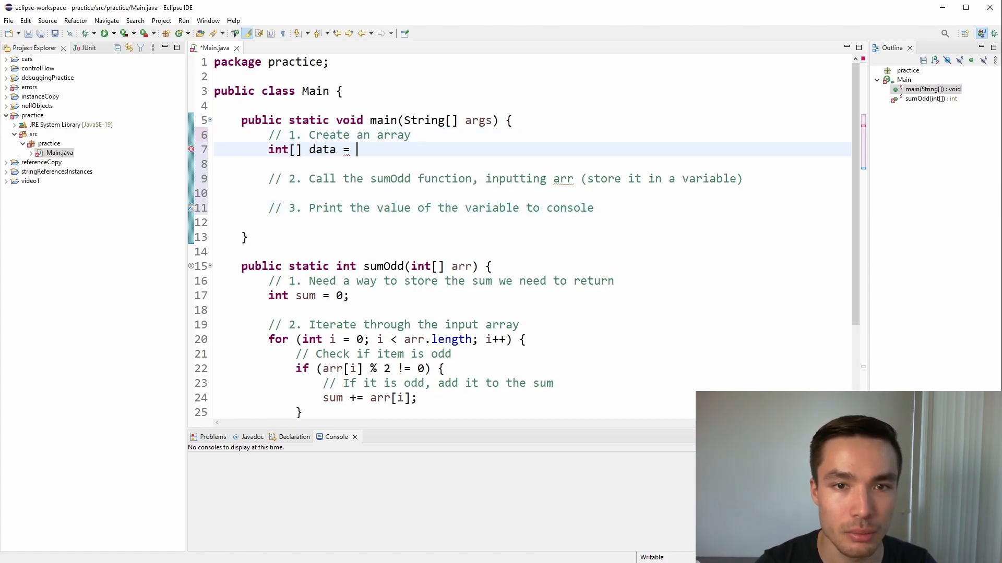
{"action": "type", "text": "{"}
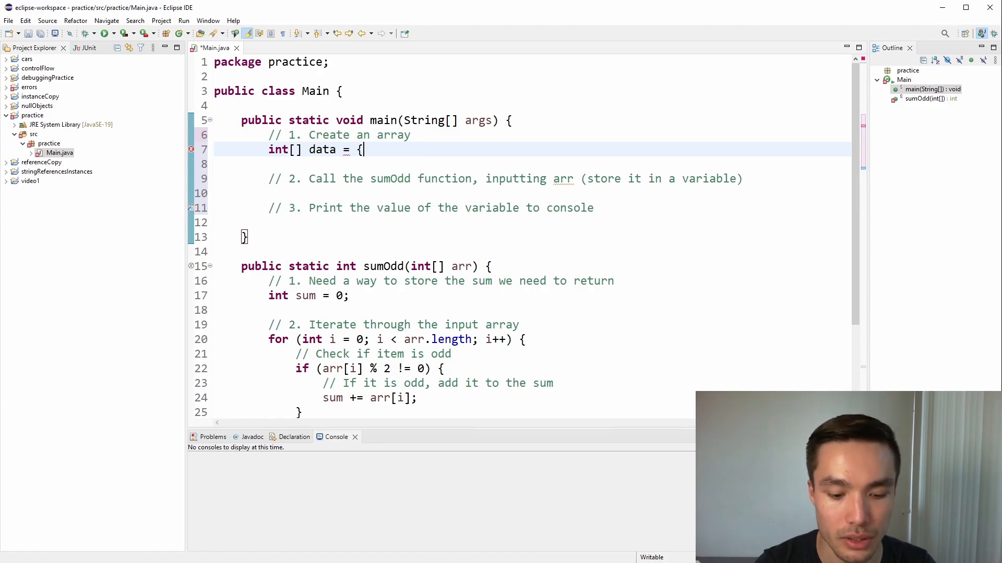
{"action": "type", "text": "1, 7, 2,"}
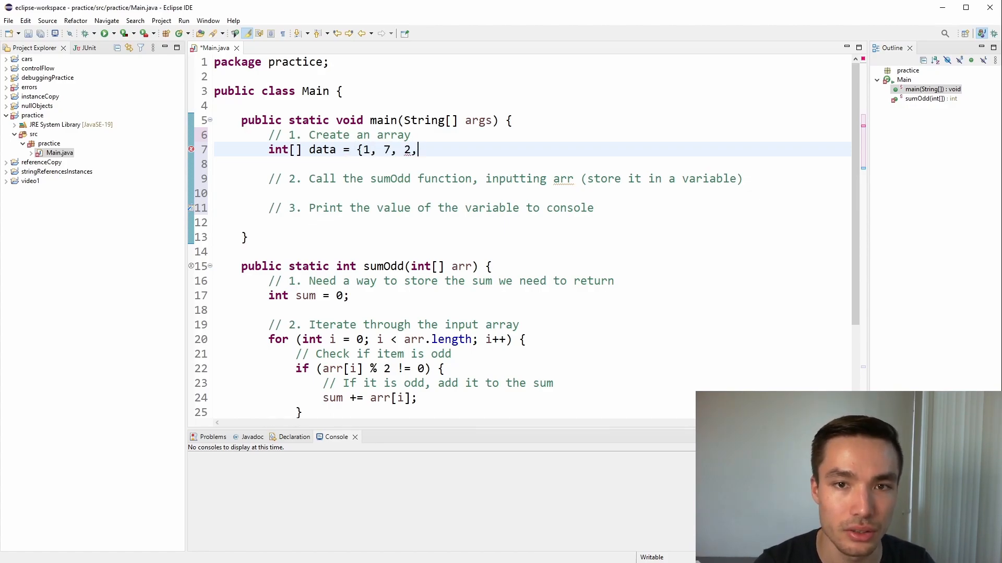
{"action": "type", "text": "9, 3, 8"}
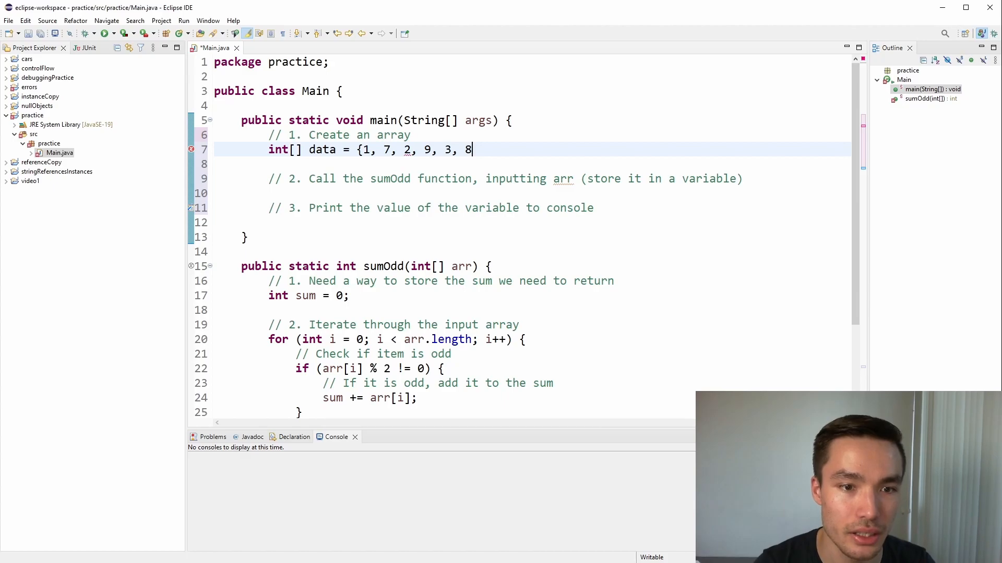
{"action": "type", "text": "};"}
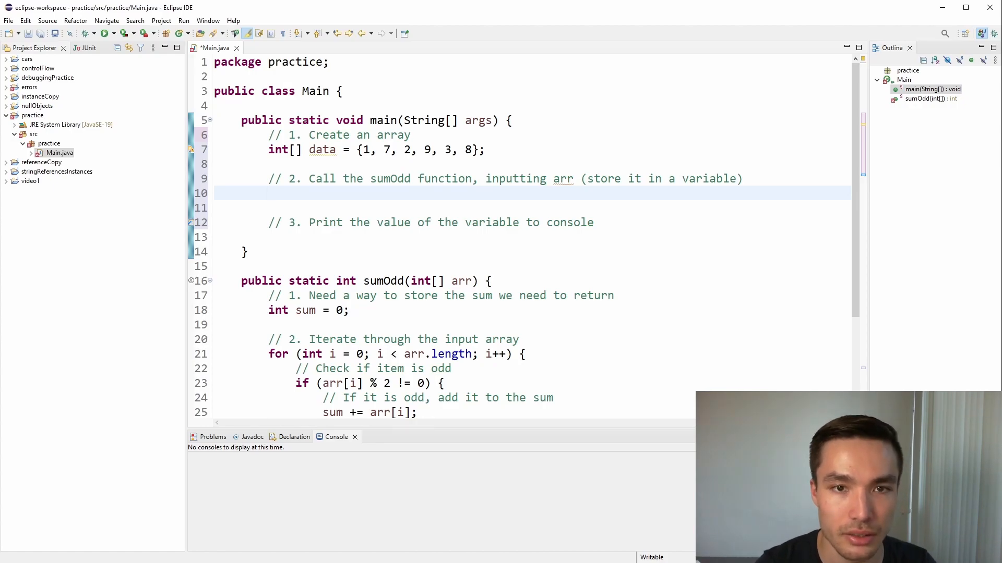
Store the result in main with int sum = sumOdd(data);.
{"action": "type", "text": "int sum"}
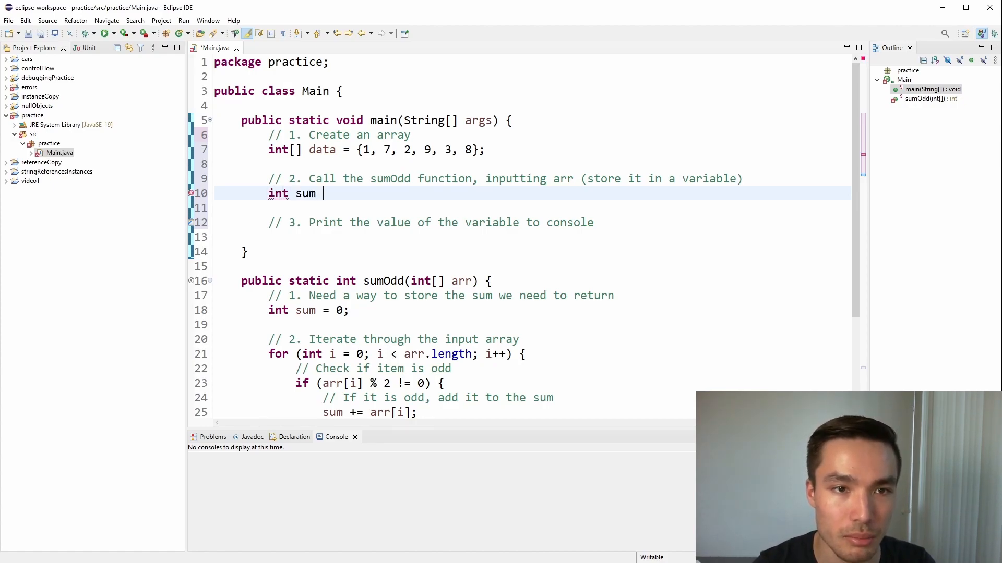
{"action": "type", "text": "= sumOdd(da"}
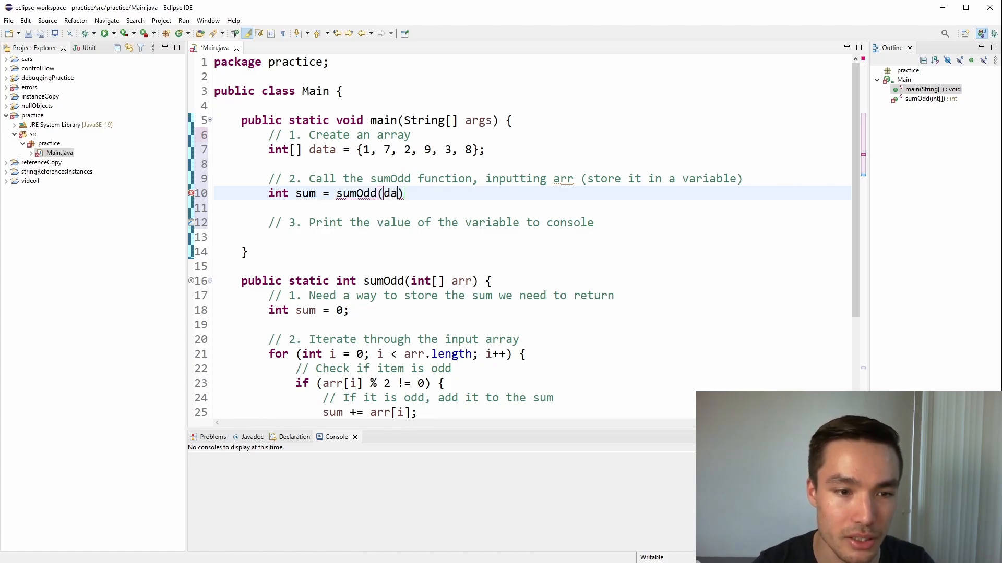
{"action": "type", "text": "ta);"}
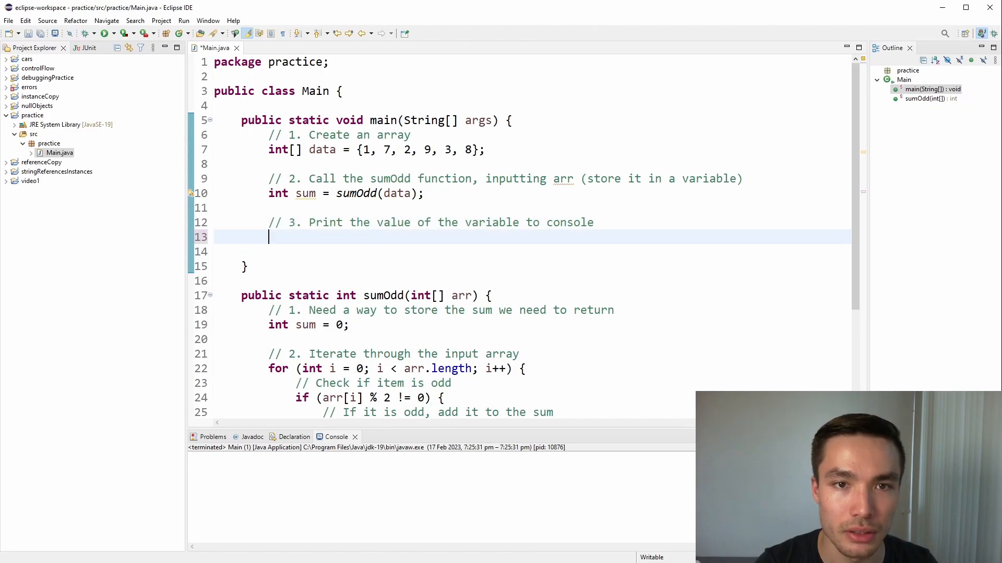
Print "Sum of Odd Number: " + sum and run the program so the console shows 20.
{"action": "type", "text": "System.out.println(\"\")"}
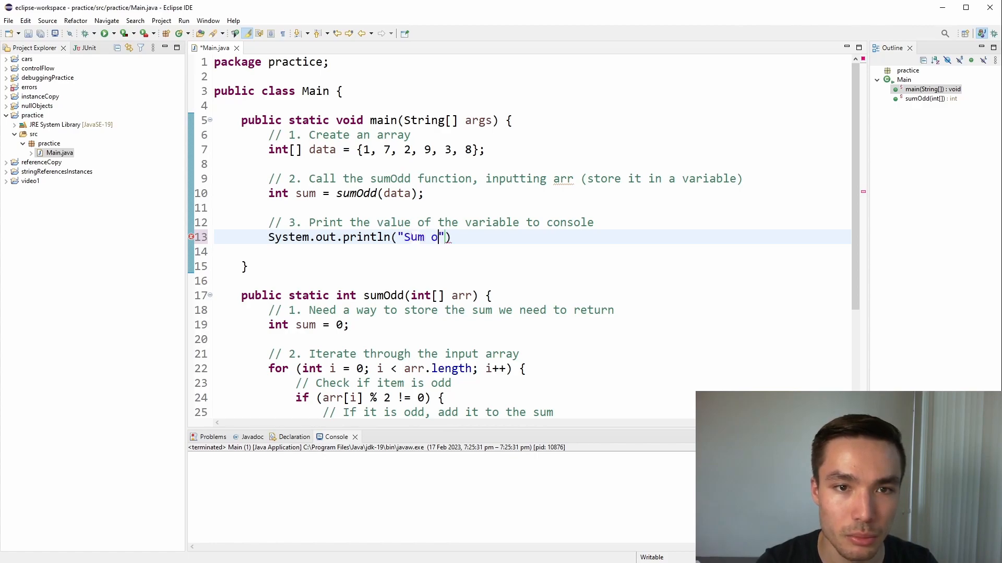
{"action": "type", "text": "f Odd Number:"}
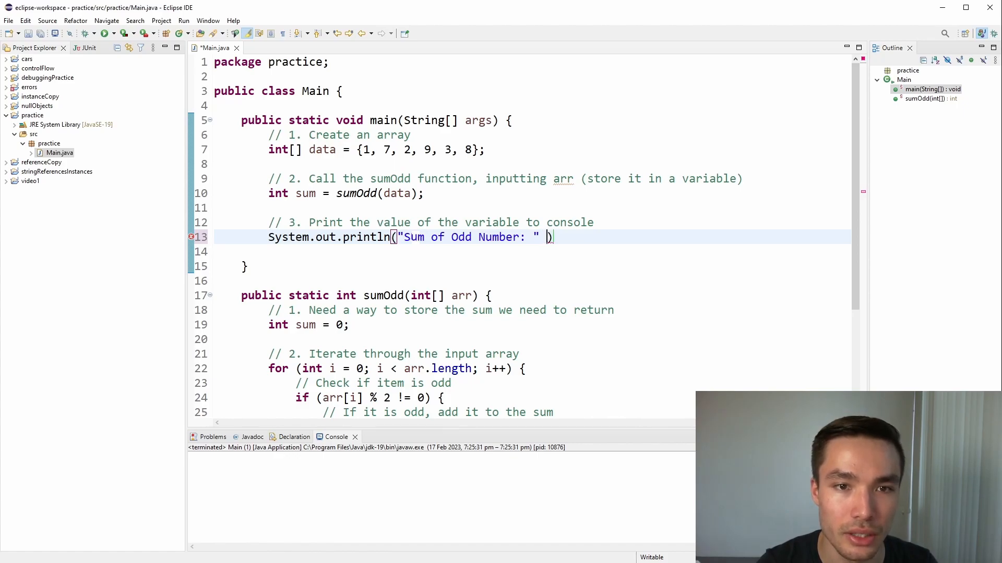
{"action": "type", "text": "+ sum"}
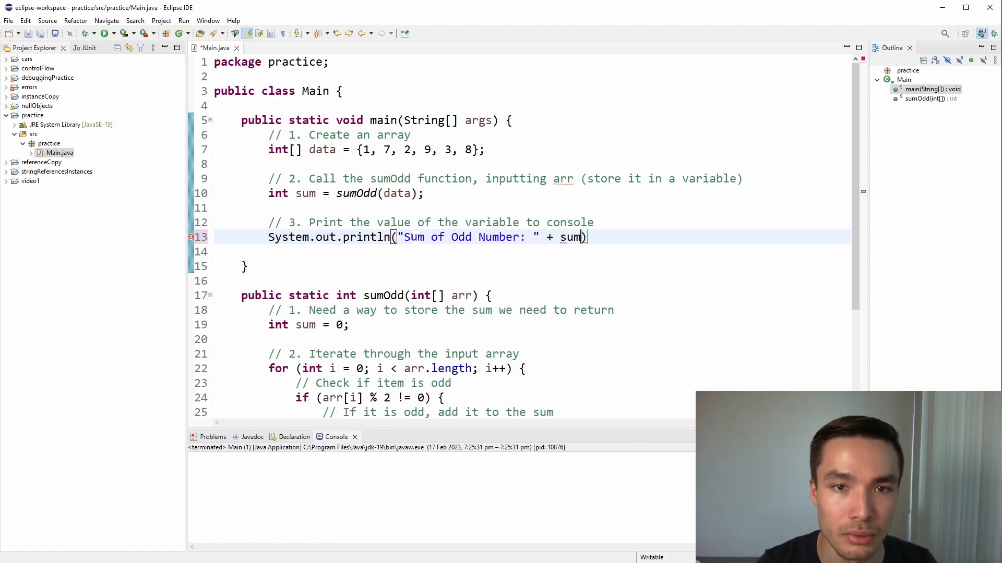
{"action": "type", "text": ";"}
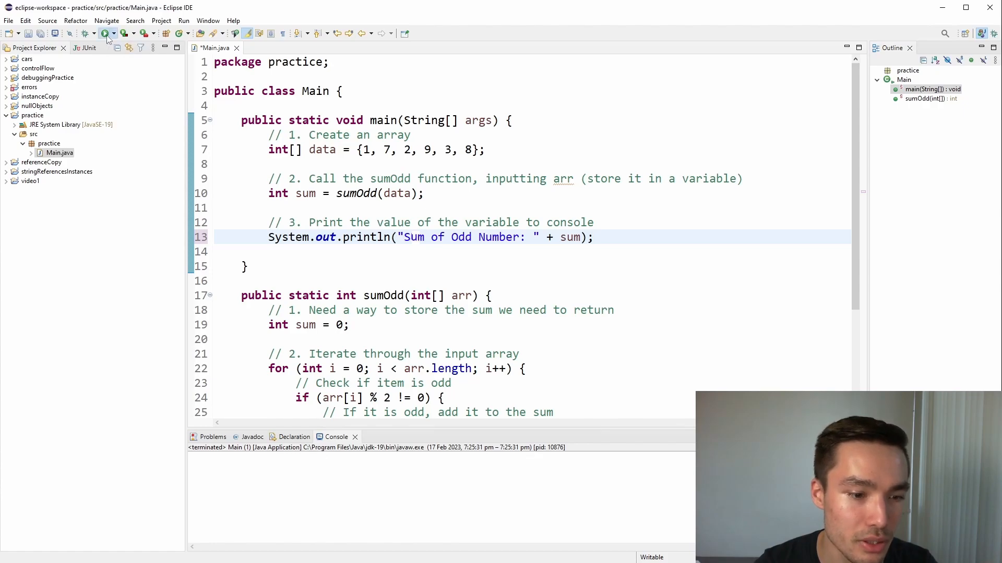
{"action": "left_click", "coordinate": [104, 33]}
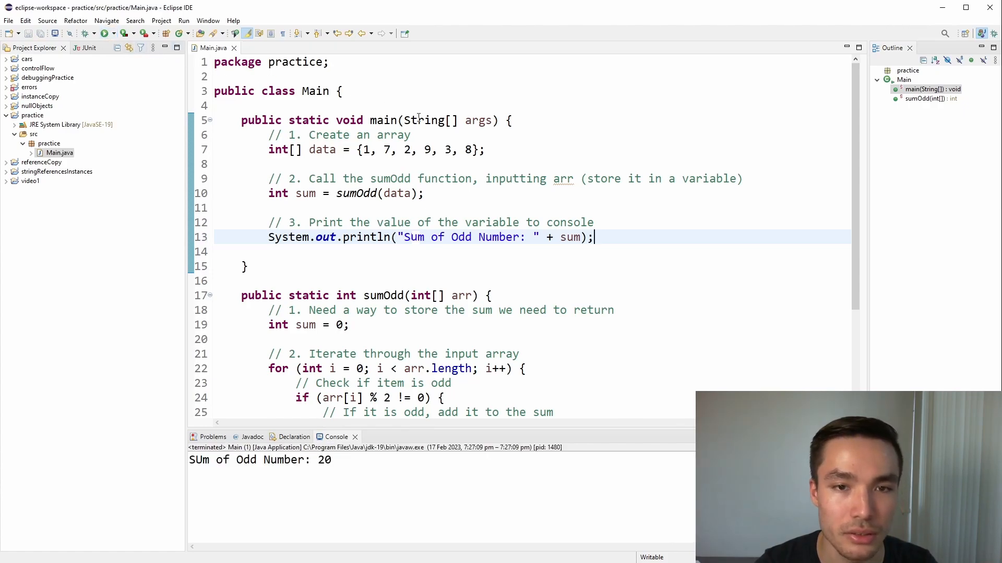